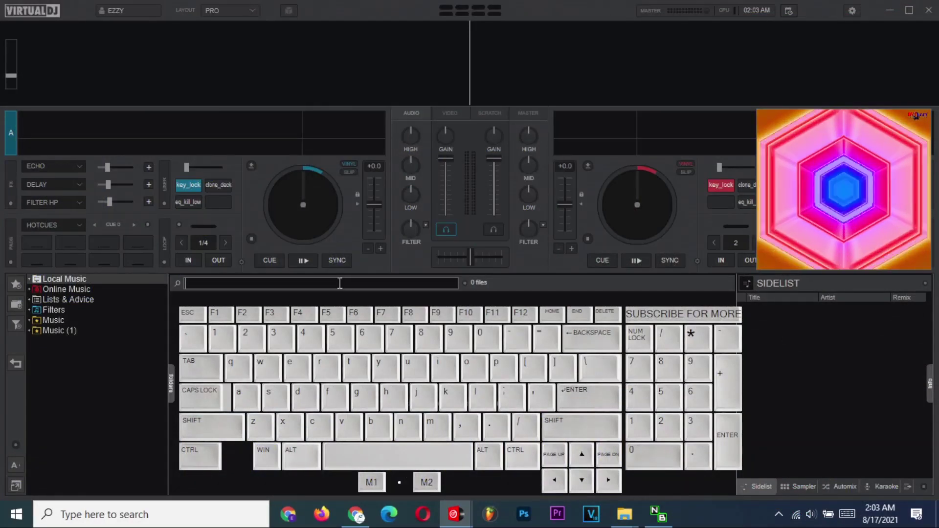
Step: Search the library for 'positions' and load Ariana Grande's track onto deck A
{"action": "type", "text": "posi"}
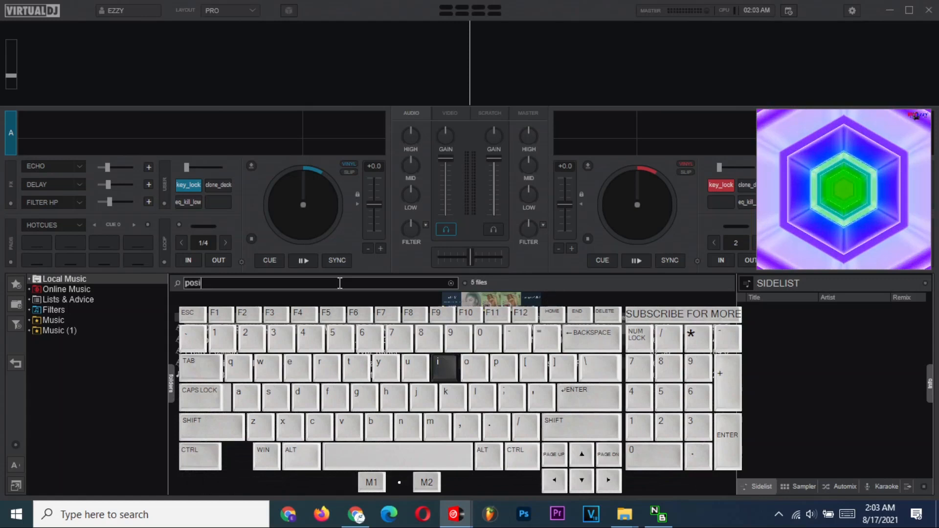
{"action": "type", "text": "tions"}
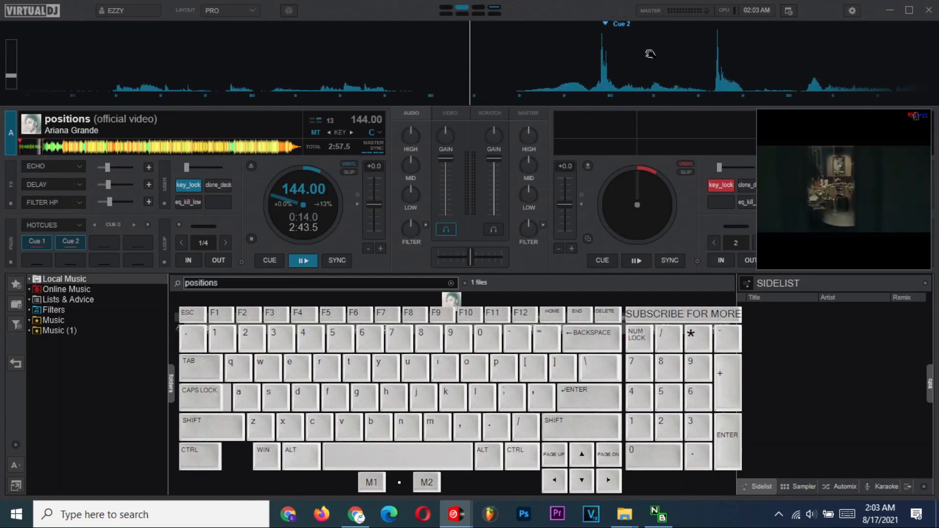
Step: Alternate CUE and PLAY on deck A to start the track from Cue 2 and return to it
{"action": "left_click", "coordinate": [302, 261]}
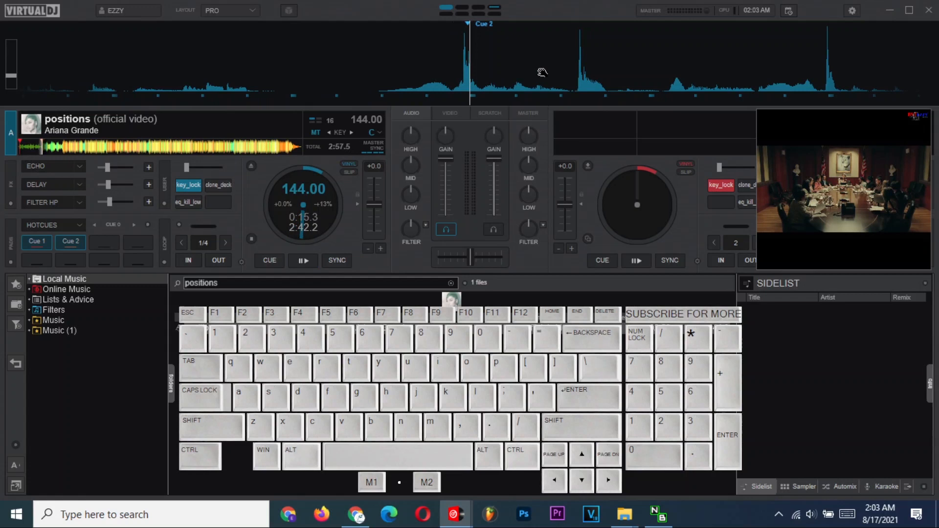
{"action": "mouse_move", "coordinate": [504, 70]}
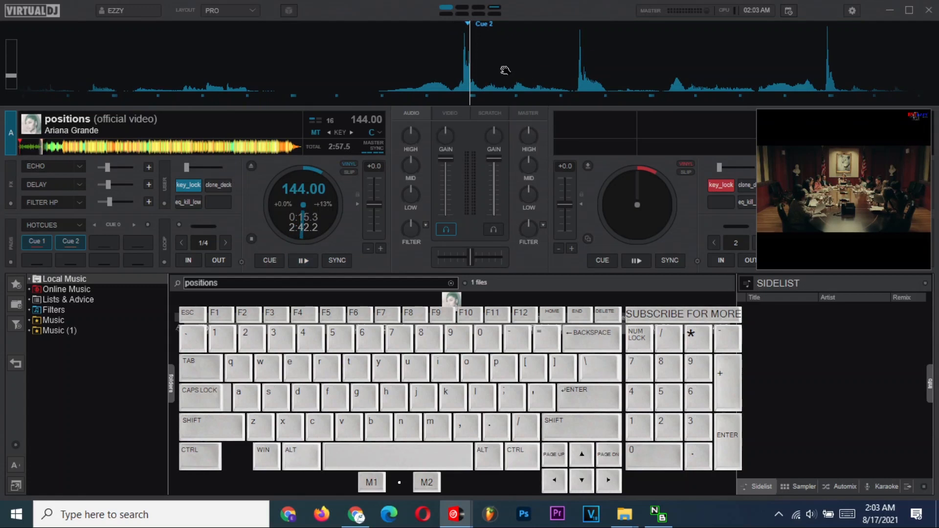
{"action": "left_click", "coordinate": [268, 260]}
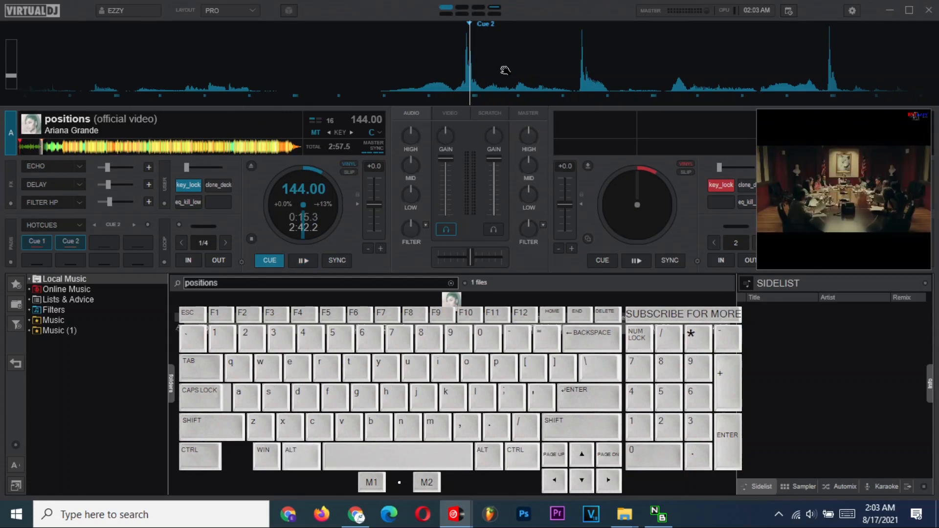
{"action": "left_click", "coordinate": [303, 260]}
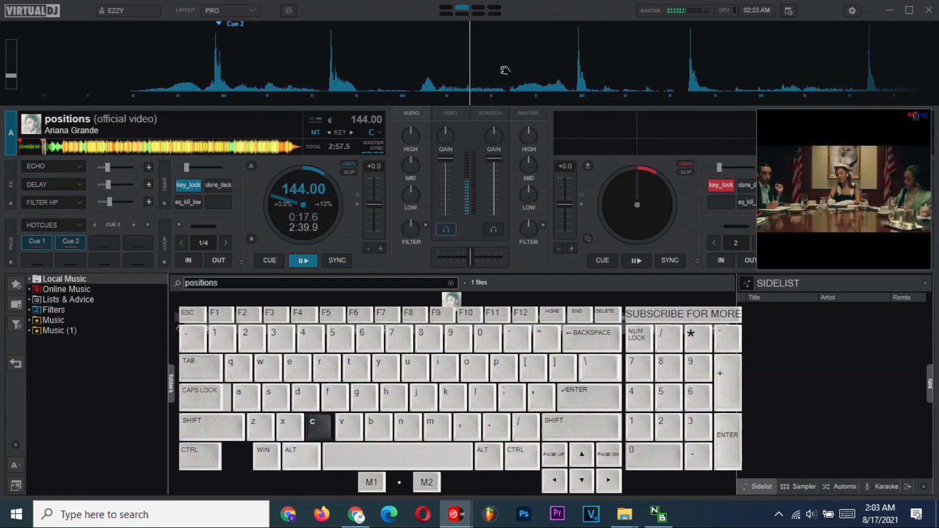
{"action": "left_click", "coordinate": [268, 260]}
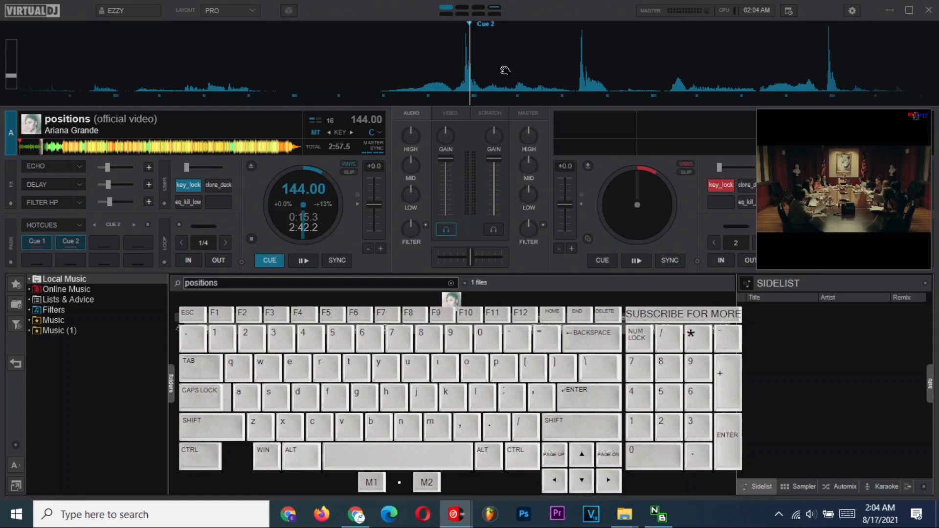
{"action": "left_click", "coordinate": [303, 260]}
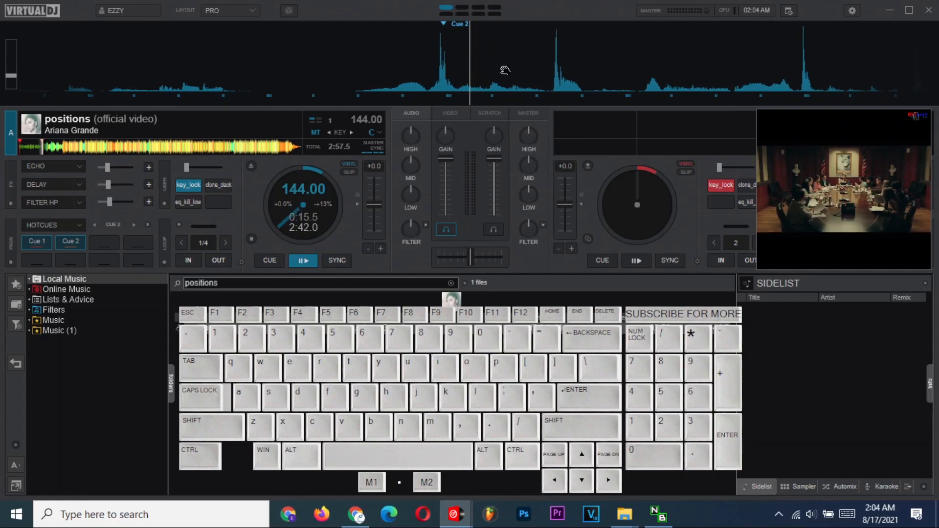
Step: Let the track run past the cue, then park it back at Cue 2 and play again
{"action": "left_click", "coordinate": [269, 260]}
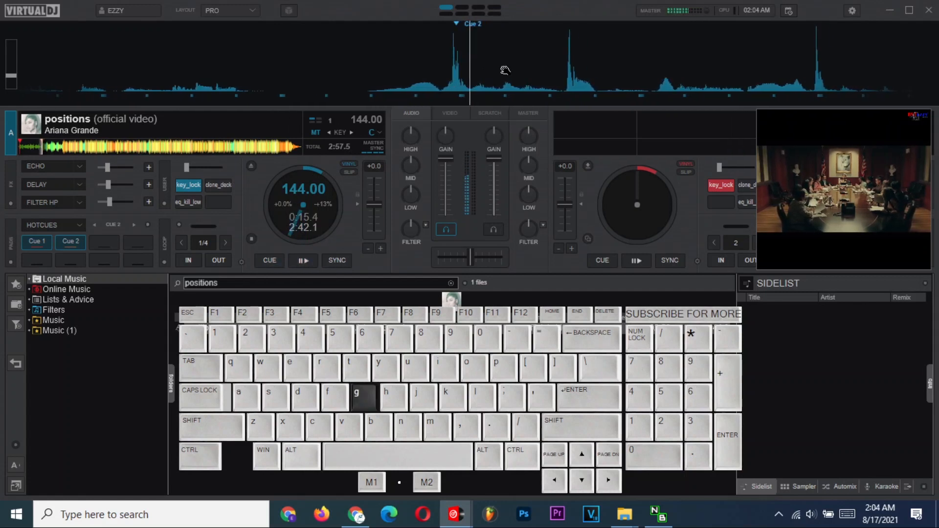
{"action": "left_click", "coordinate": [269, 261]}
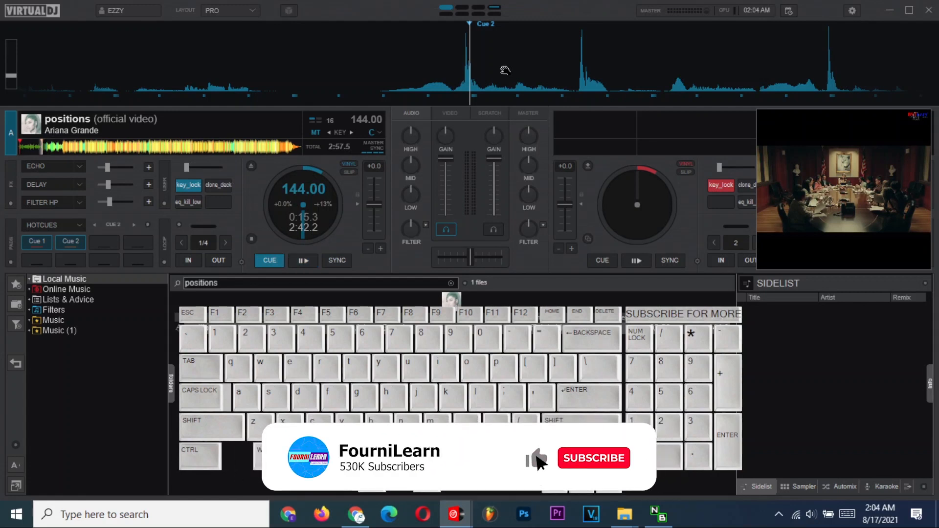
{"action": "left_click", "coordinate": [593, 457]}
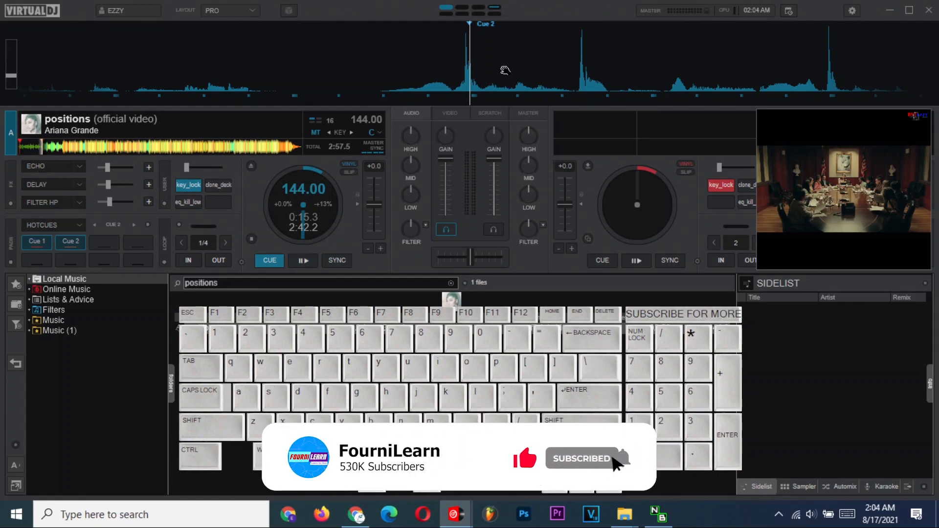
{"action": "left_click", "coordinate": [303, 260]}
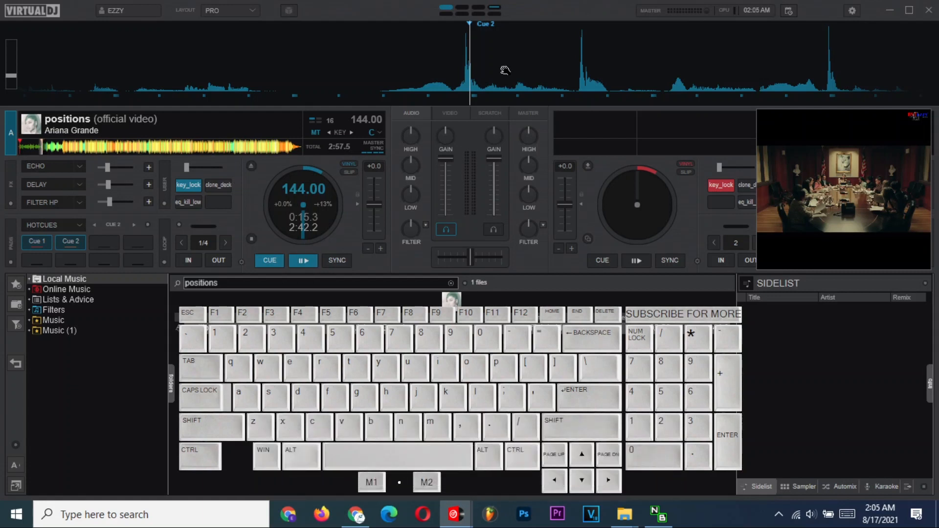
{"action": "mouse_move", "coordinate": [468, 269]}
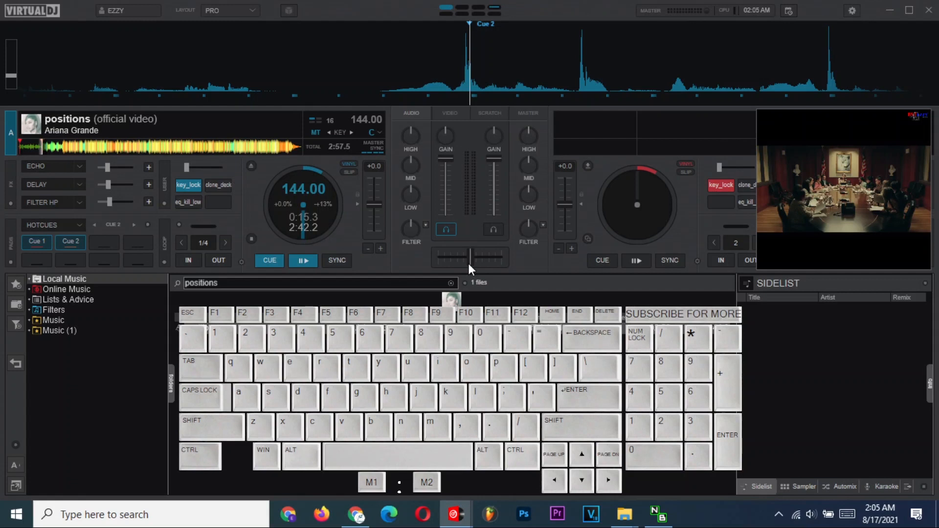
{"action": "mouse_move", "coordinate": [417, 255]}
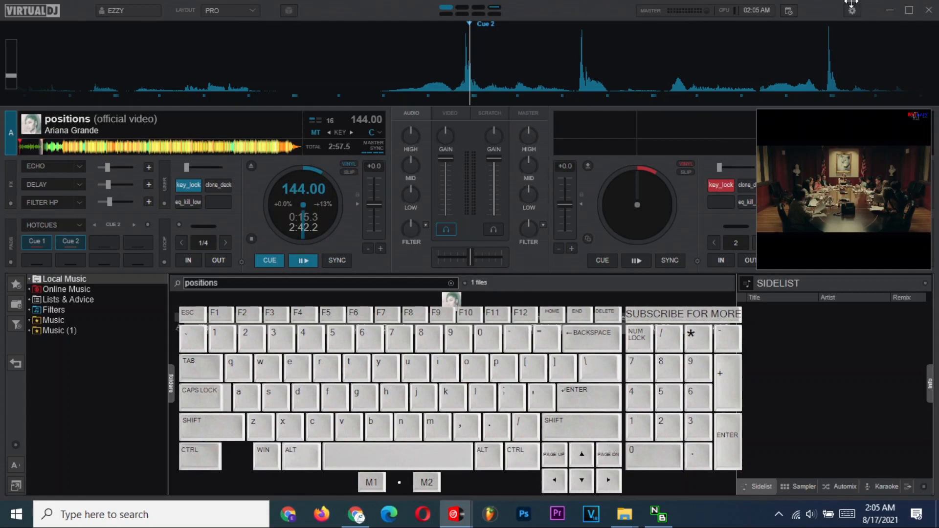
Step: Show the Controllers settings page with the 'Ezzy Mapping' keyboard key list
{"action": "left_click", "coordinate": [851, 10]}
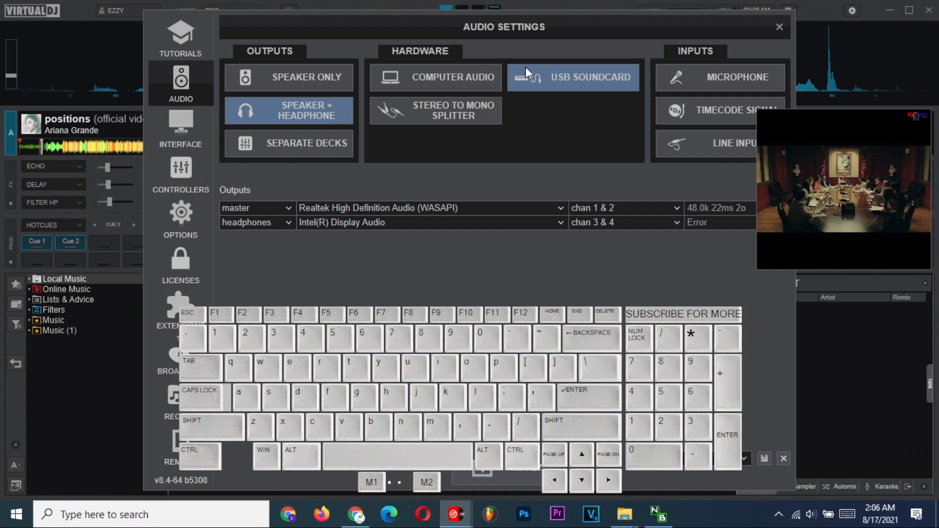
{"action": "mouse_move", "coordinate": [182, 188]}
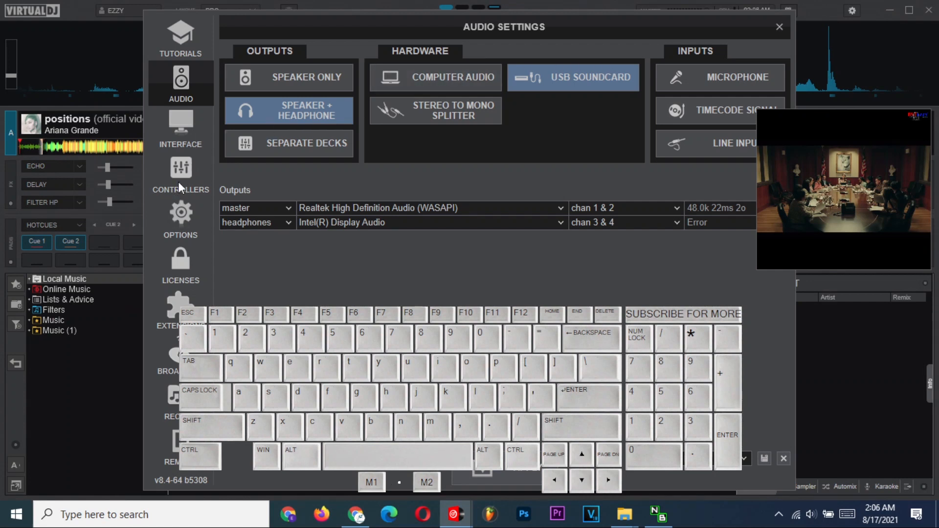
{"action": "left_click", "coordinate": [180, 174]}
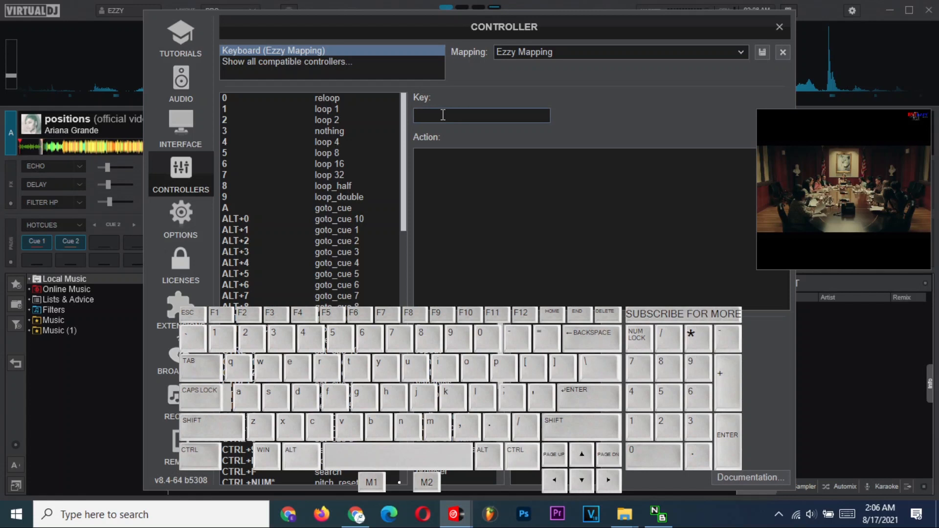
Step: Assign Y to 'down ?scratch +120ms :scratch -120ms' and close the settings window
{"action": "type", "text": "Y"}
{"action": "type", "text": "down"}
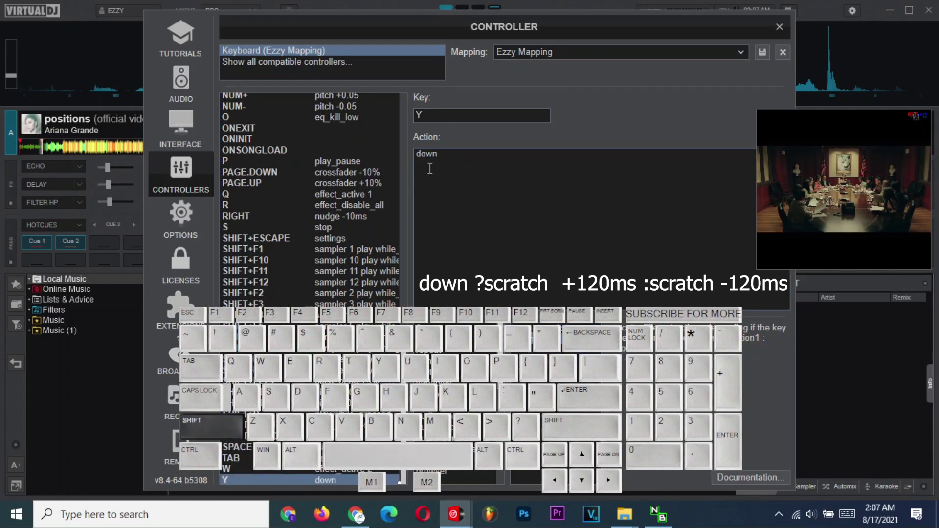
{"action": "type", "text": "?scratch"}
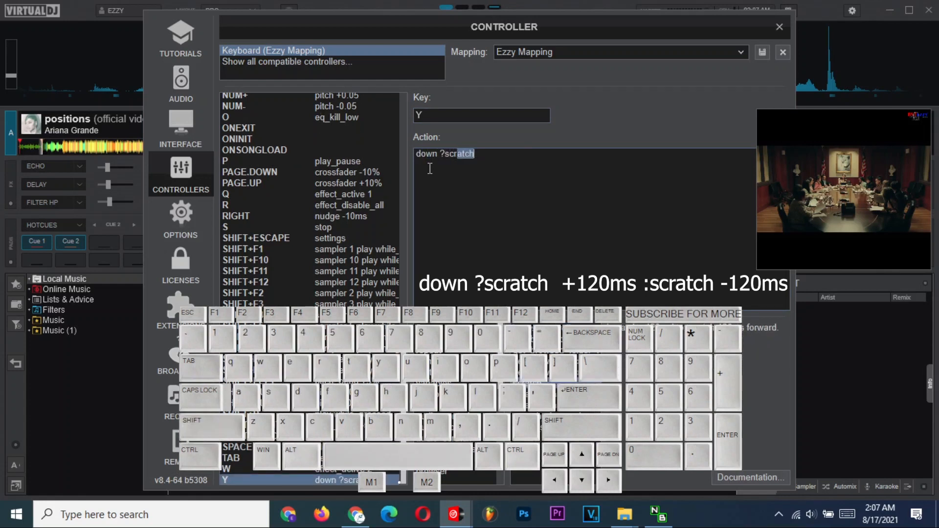
{"action": "left_click", "coordinate": [444, 154]}
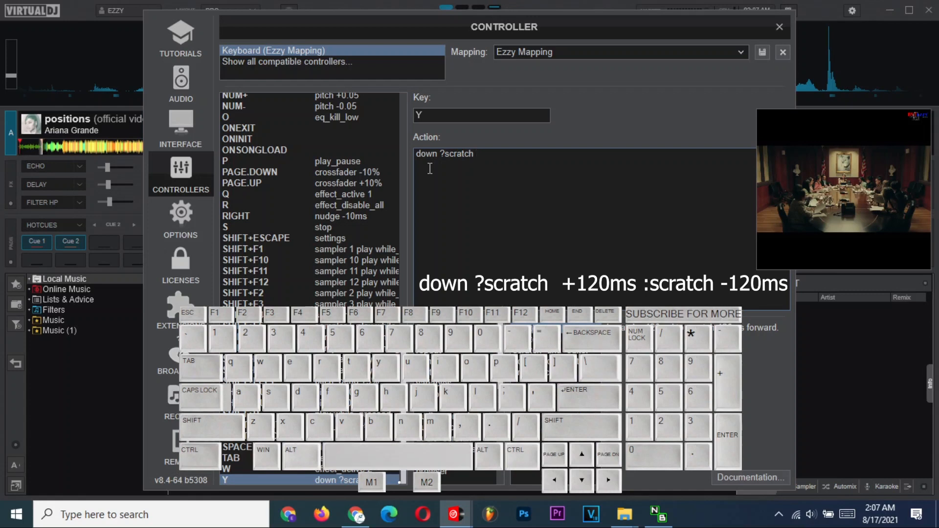
{"action": "type", "text": "+120ms :scratch"}
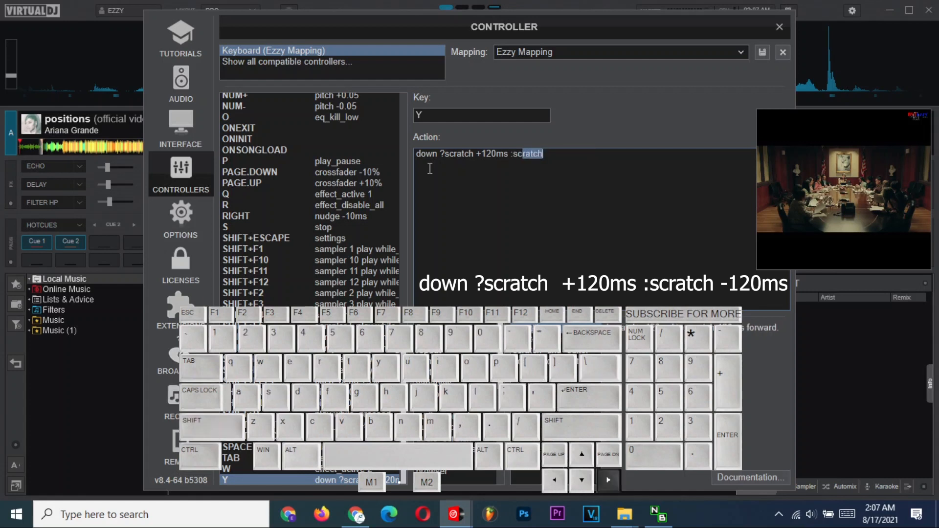
{"action": "type", "text": "-120ms"}
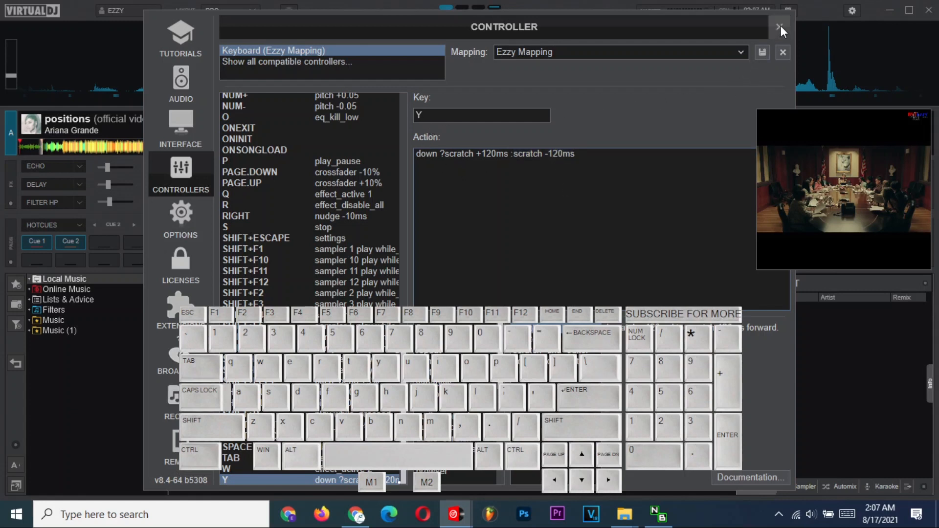
{"action": "mouse_move", "coordinate": [776, 40]}
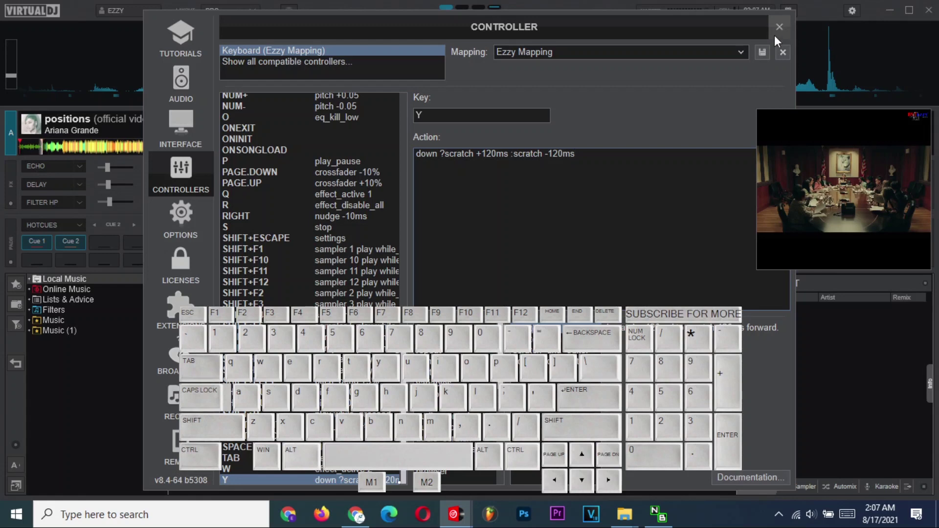
{"action": "left_click", "coordinate": [779, 28]}
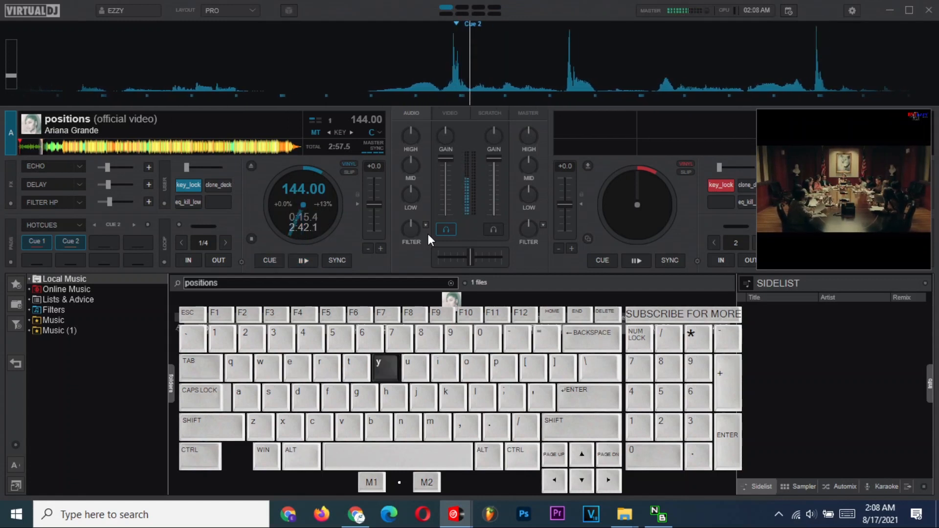
Step: Return deck A to its cue point after scratching, then reopen the settings
{"action": "left_click", "coordinate": [269, 260]}
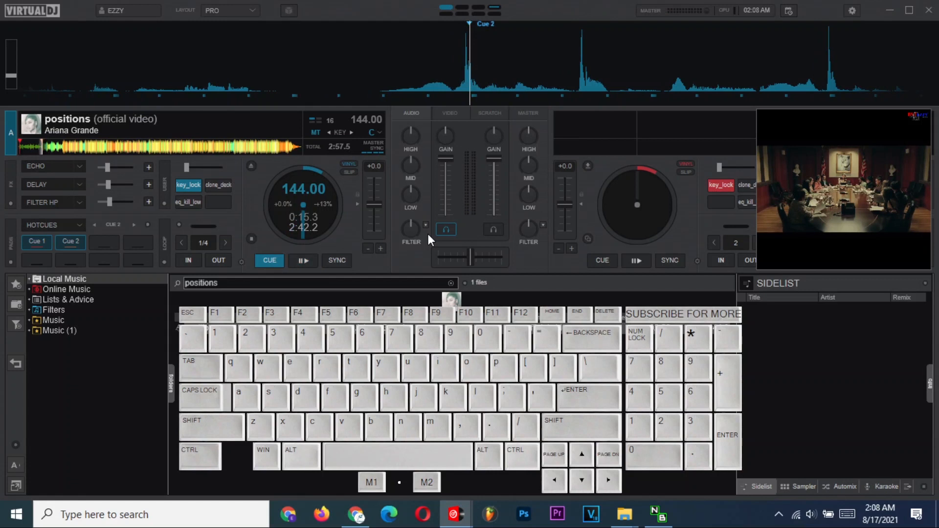
{"action": "mouse_move", "coordinate": [535, 268]}
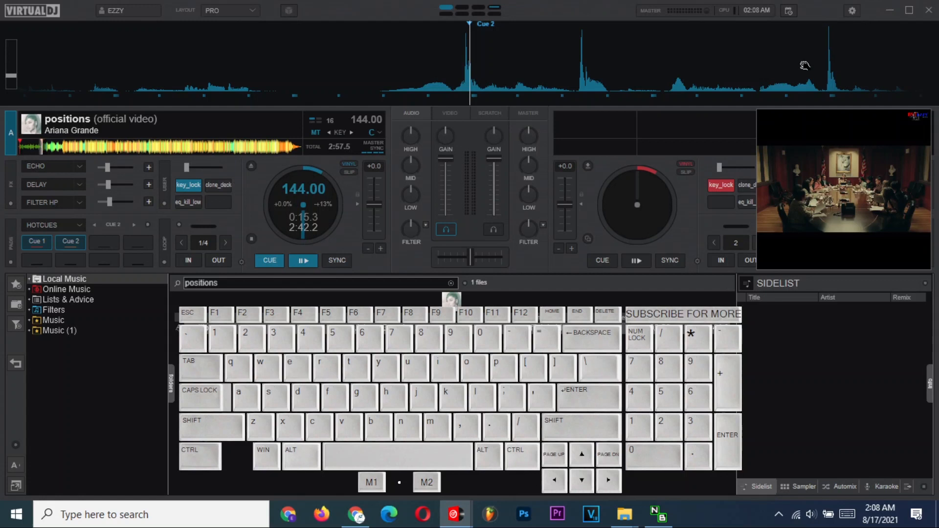
{"action": "mouse_move", "coordinate": [852, 10]}
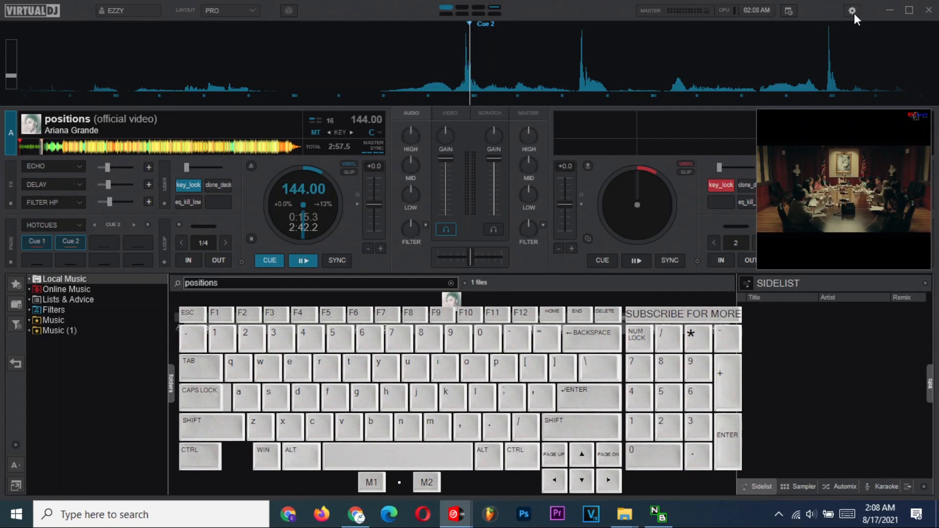
{"action": "left_click", "coordinate": [851, 10]}
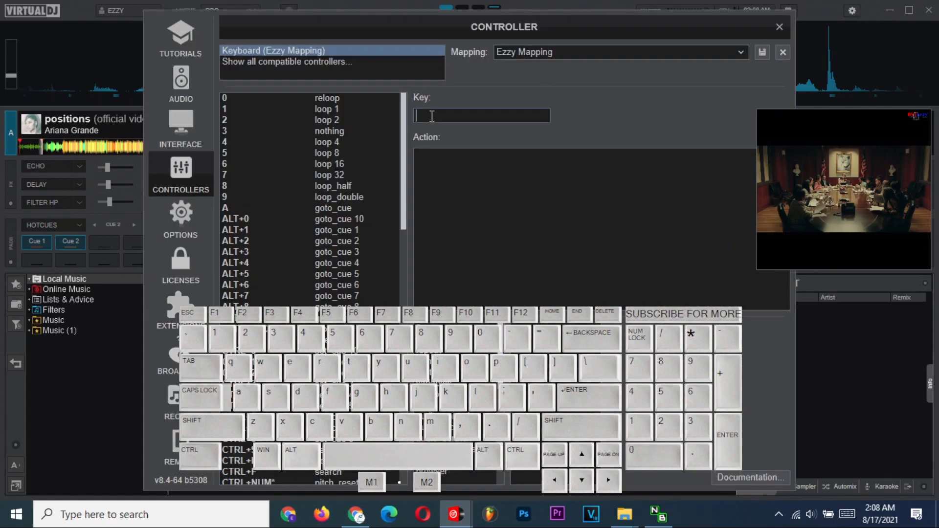
Step: Assign F to 'down ?scratch +120ms :goto_cue' and close the controller settings
{"action": "type", "text": "F"}
{"action": "left_click", "coordinate": [584, 226]}
{"action": "type", "text": "down ?"}
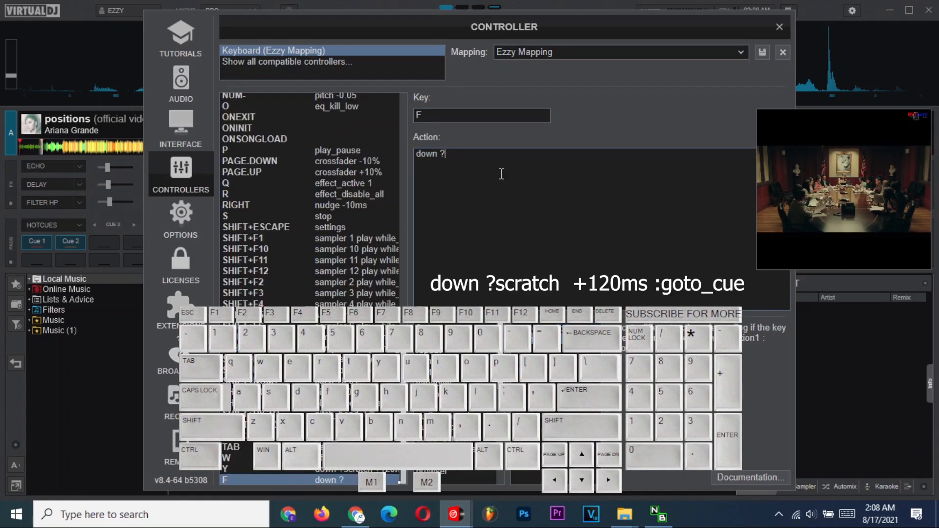
{"action": "type", "text": "scratch"}
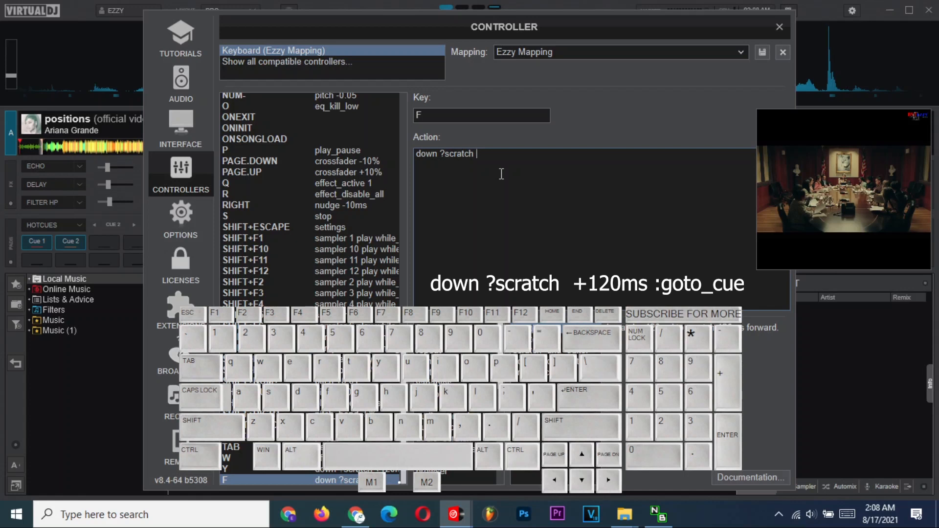
{"action": "type", "text": "+120ms"}
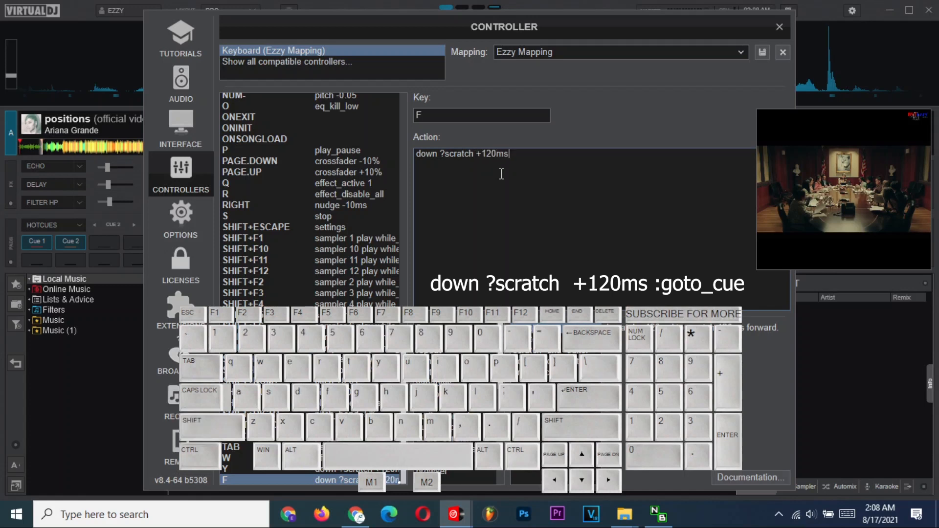
{"action": "type", "text": ":goto"}
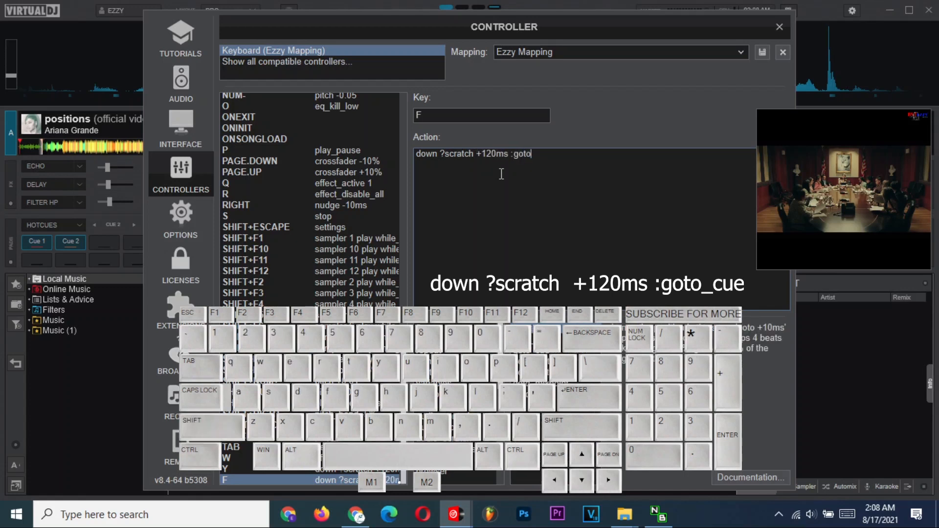
{"action": "type", "text": "_cue"}
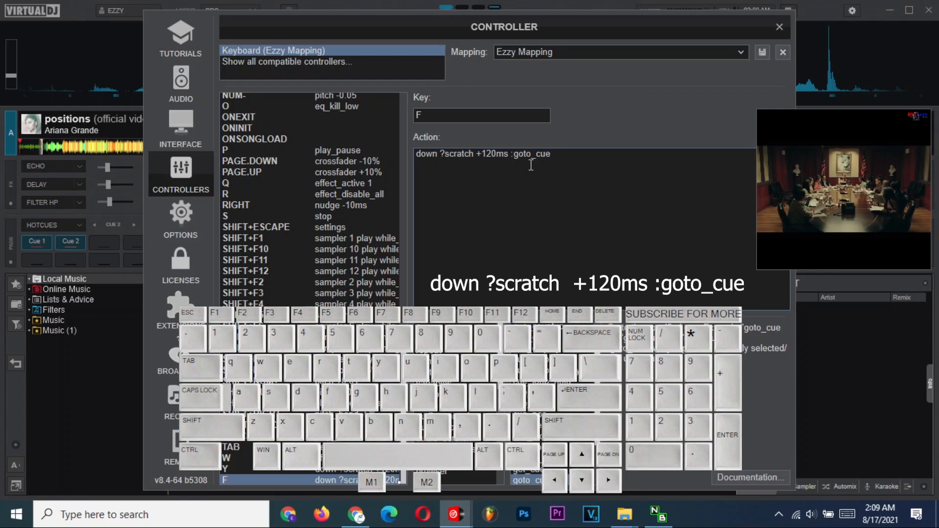
{"action": "triple_click", "coordinate": [482, 153]}
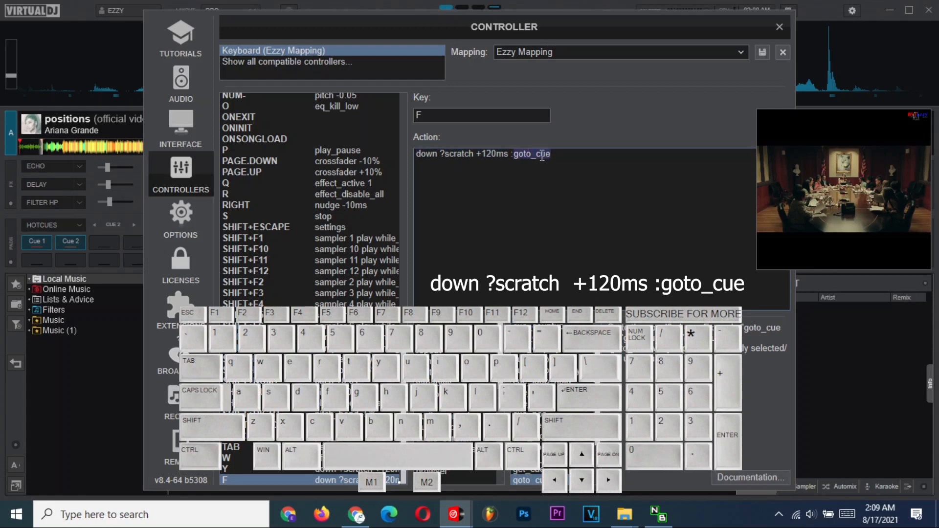
{"action": "left_click", "coordinate": [780, 27]}
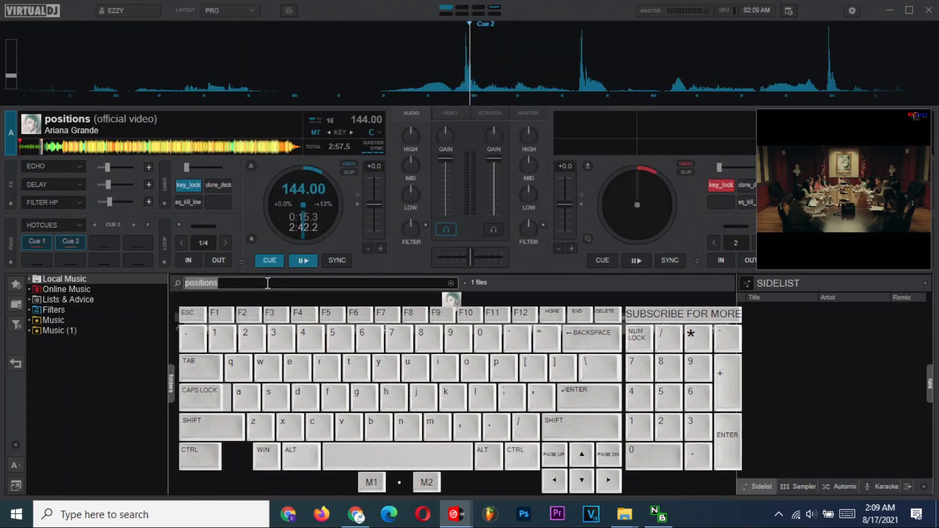
{"action": "left_click", "coordinate": [304, 260]}
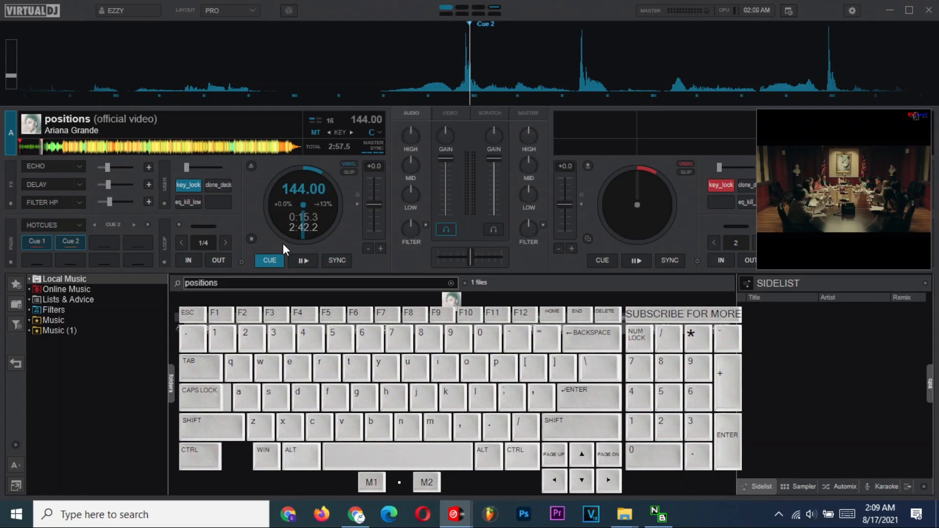
{"action": "left_click", "coordinate": [303, 260]}
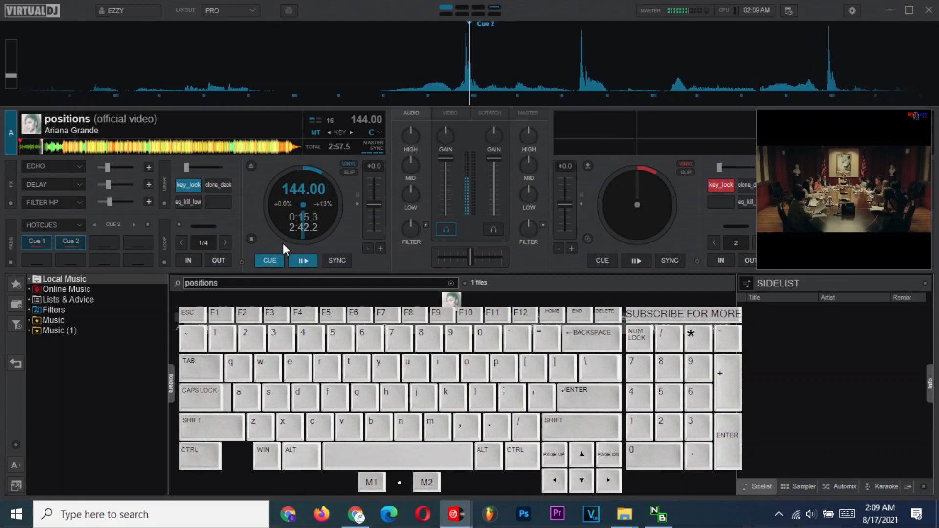
{"action": "left_click", "coordinate": [303, 260]}
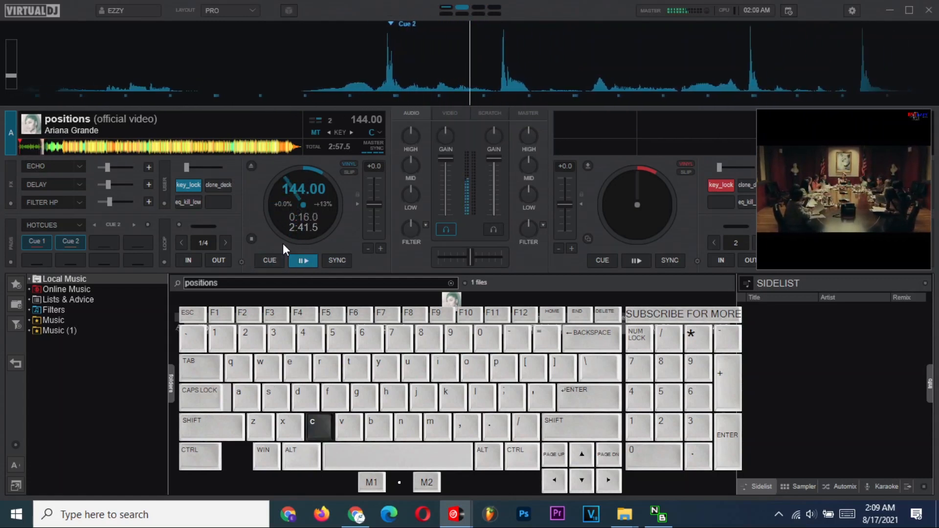
{"action": "left_click", "coordinate": [269, 260]}
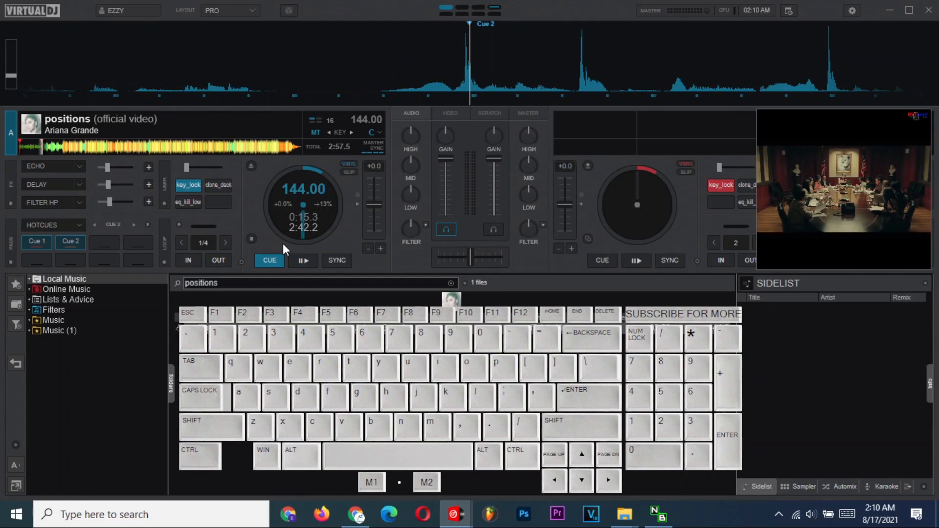
{"action": "mouse_move", "coordinate": [372, 186]}
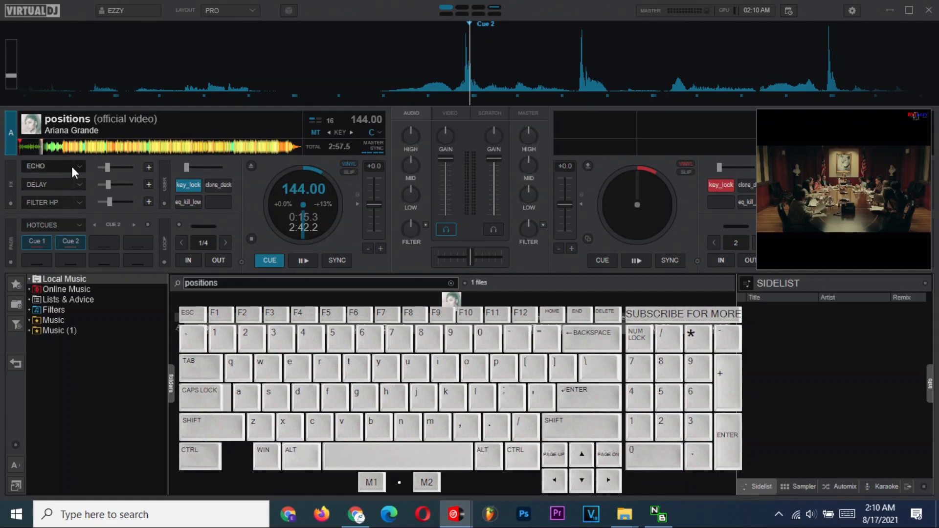
Step: Choose Echo from the deck 1 effects list for the first effect slot
{"action": "left_click", "coordinate": [53, 167]}
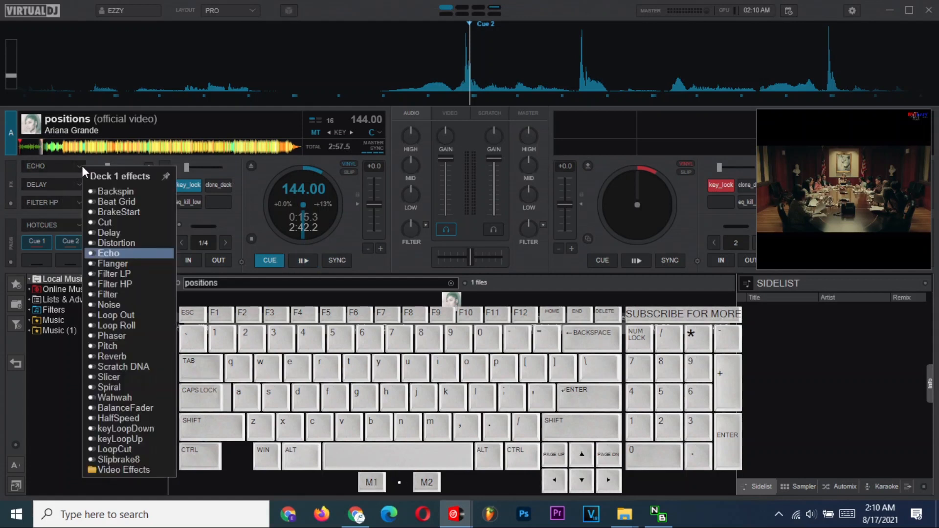
{"action": "left_click", "coordinate": [109, 253]}
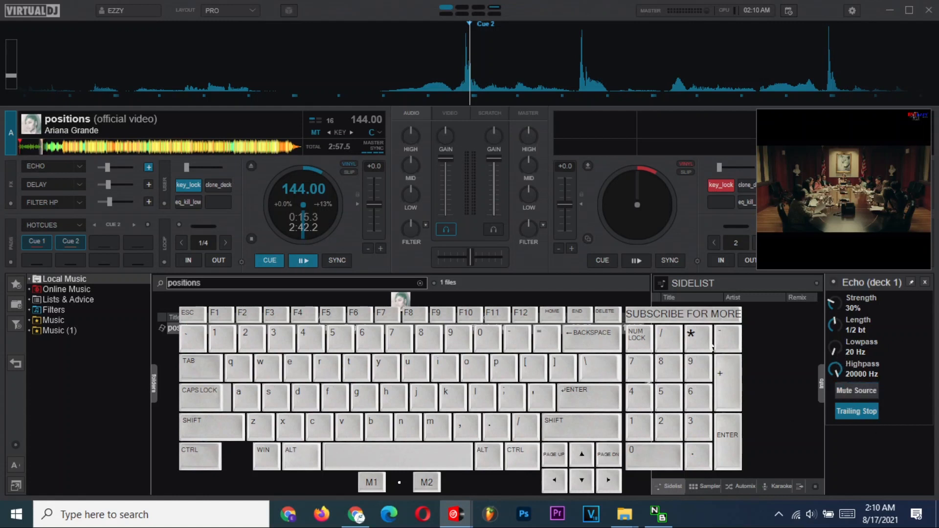
{"action": "mouse_move", "coordinate": [35, 166]}
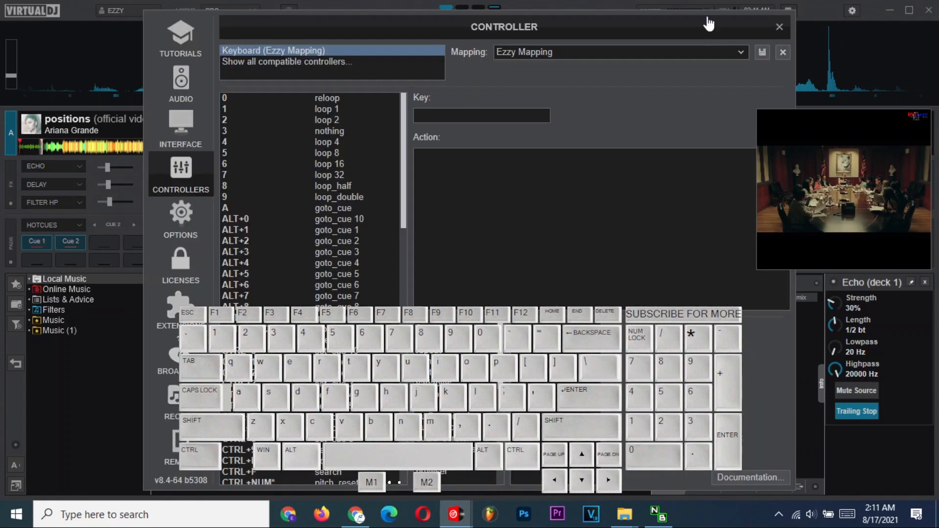
Step: Map Q to 'effect_active 1' and W to 'effect_active 2' in the key field
{"action": "left_click", "coordinate": [482, 115]}
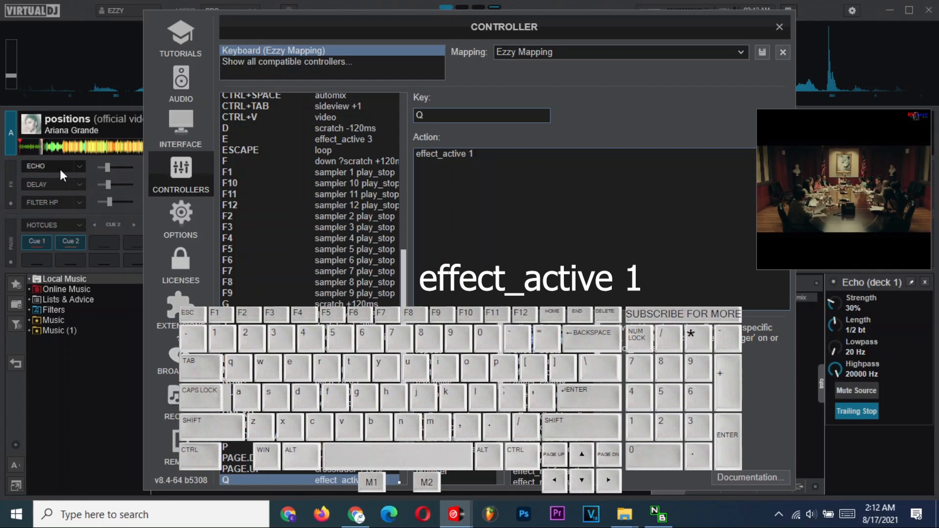
{"action": "mouse_move", "coordinate": [365, 167]}
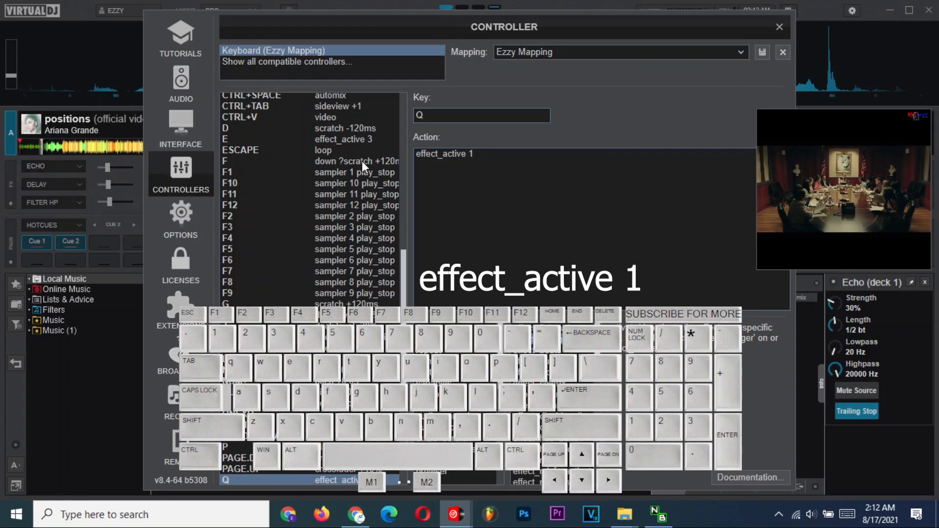
{"action": "left_click", "coordinate": [482, 115]}
{"action": "type", "text": "W"}
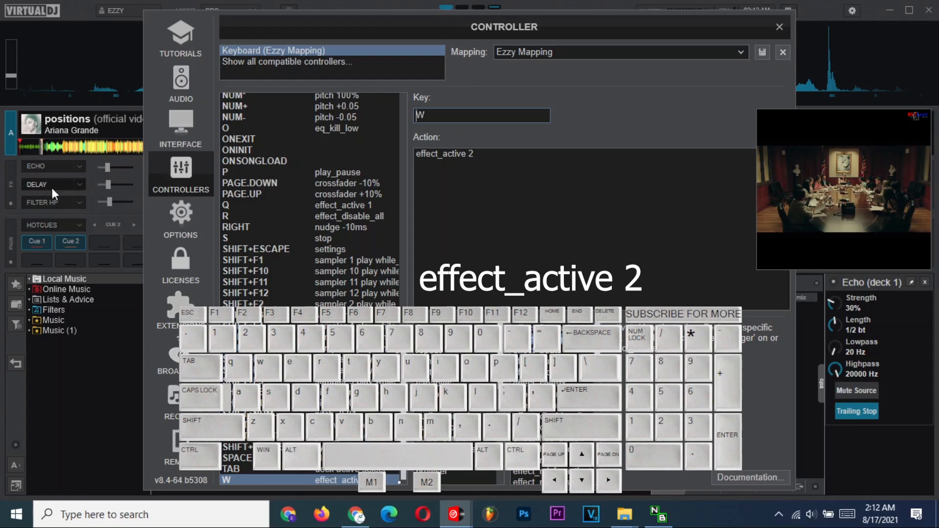
{"action": "mouse_move", "coordinate": [48, 195]}
{"action": "type", "text": "E"}
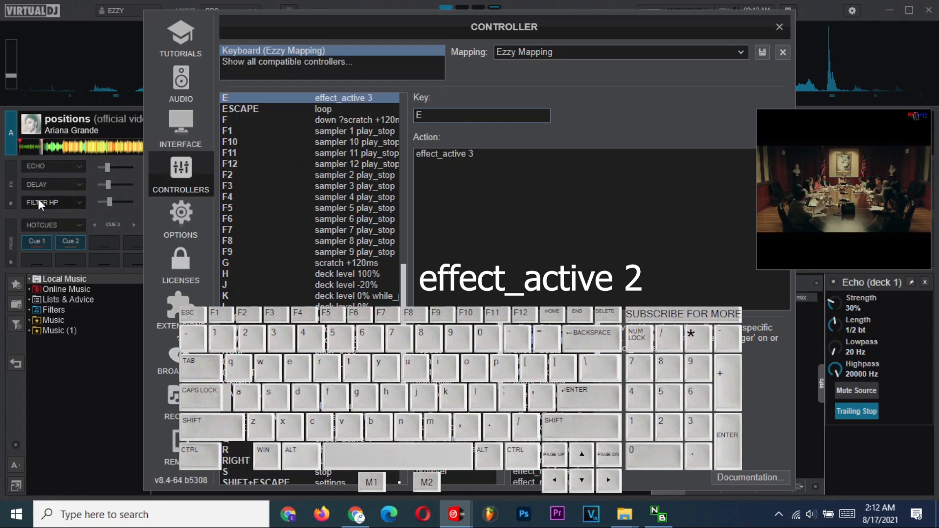
{"action": "mouse_move", "coordinate": [67, 209]}
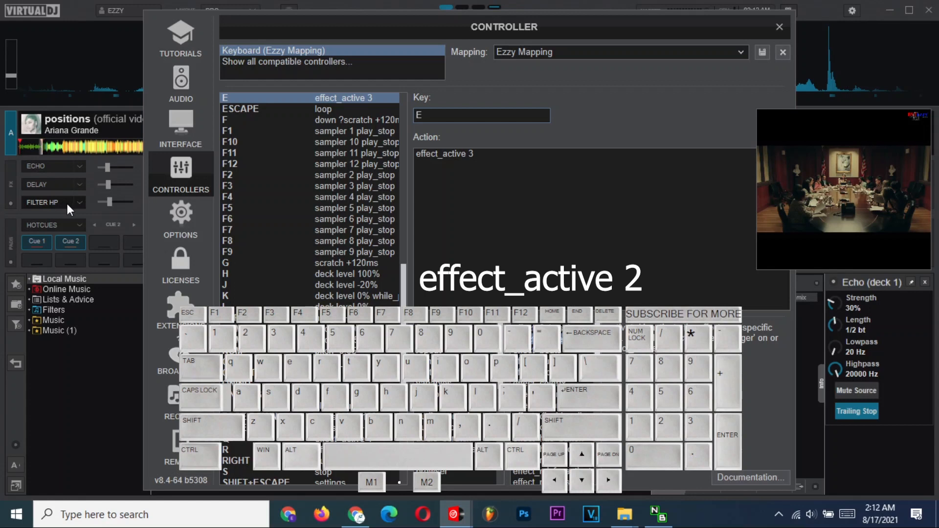
{"action": "mouse_move", "coordinate": [511, 162]}
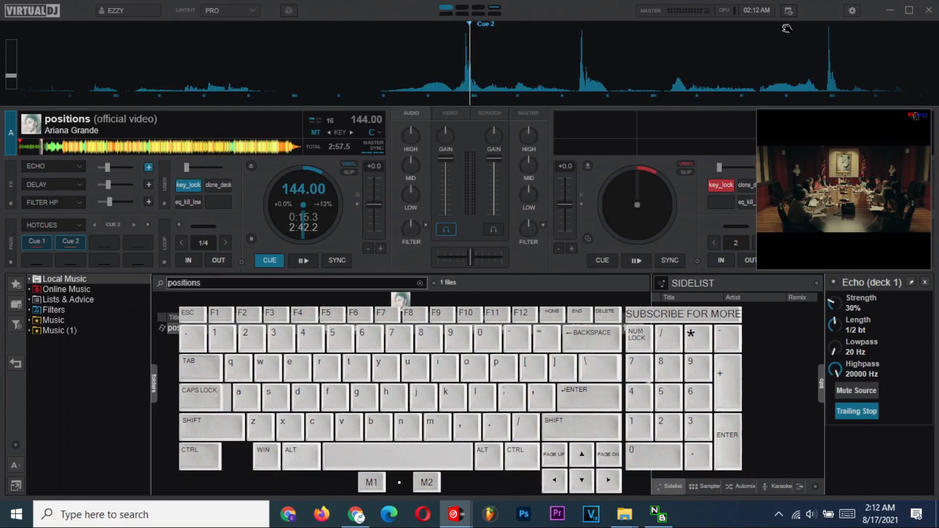
Step: Toggle the Echo effect on deck 1 while playing positions, then return to Cue 2
{"action": "left_click", "coordinate": [188, 201]}
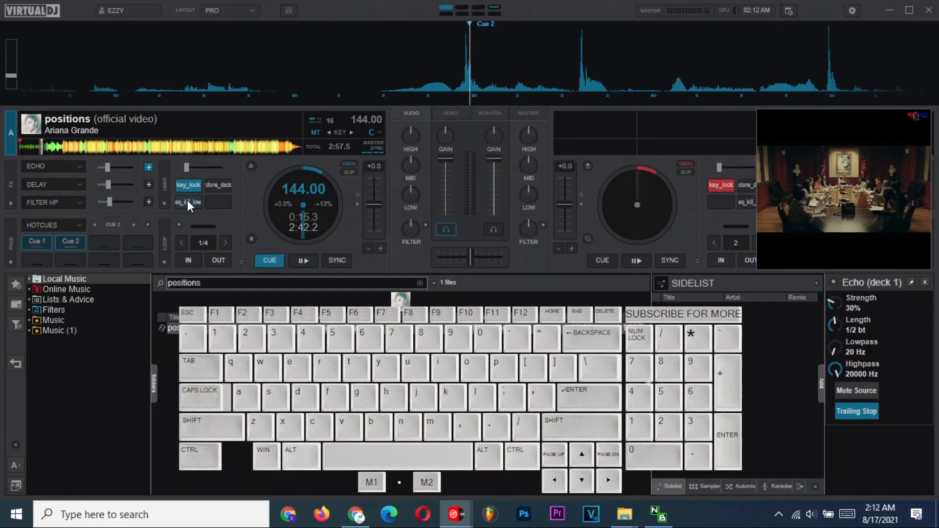
{"action": "left_click", "coordinate": [41, 166]}
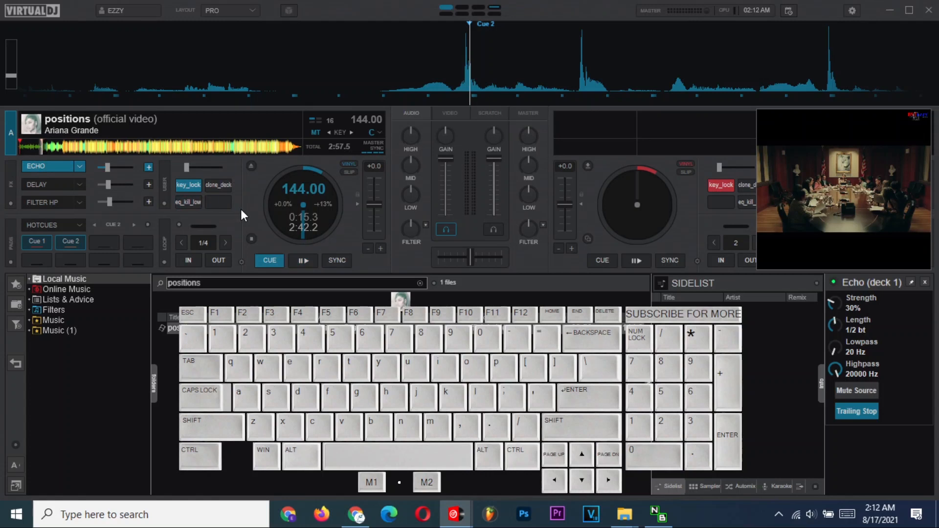
{"action": "left_click", "coordinate": [42, 185]}
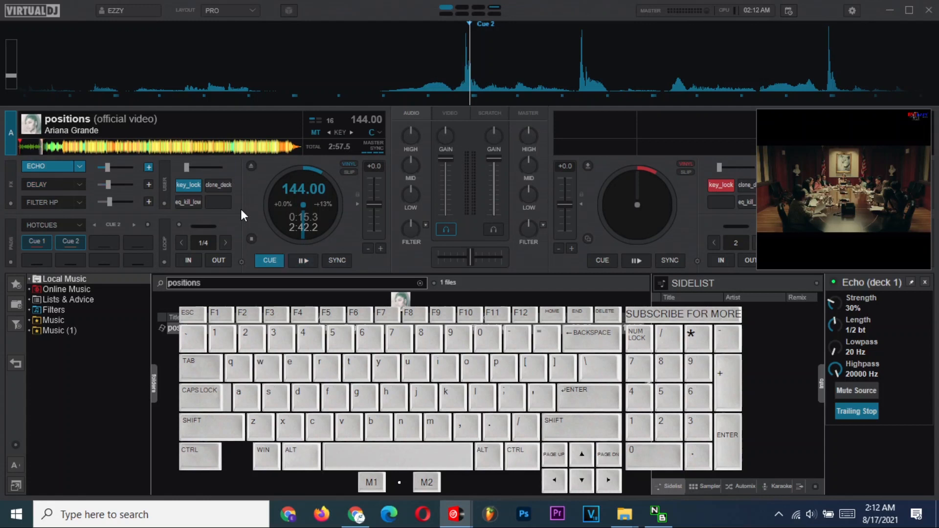
{"action": "left_click", "coordinate": [303, 260]}
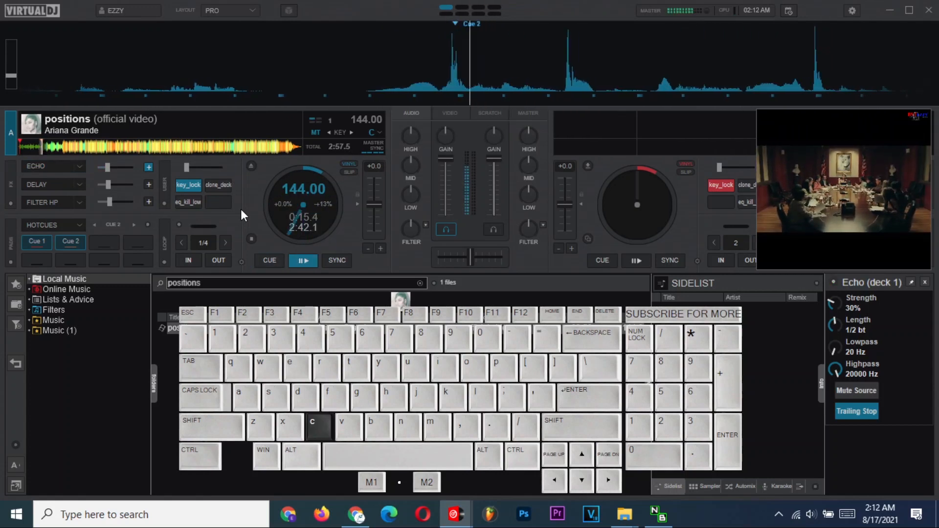
{"action": "left_click", "coordinate": [268, 260]}
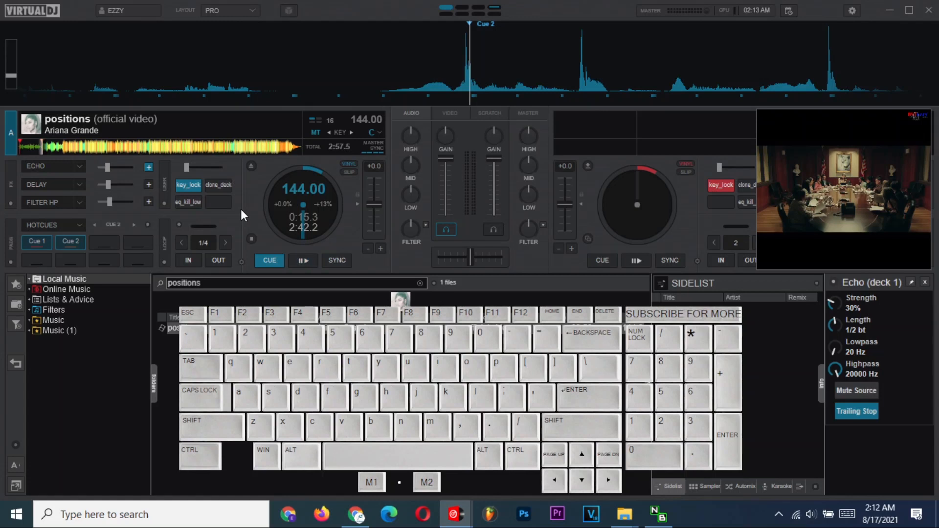
Step: Play deck A's positions track again from Cue 2
{"action": "left_click", "coordinate": [303, 260]}
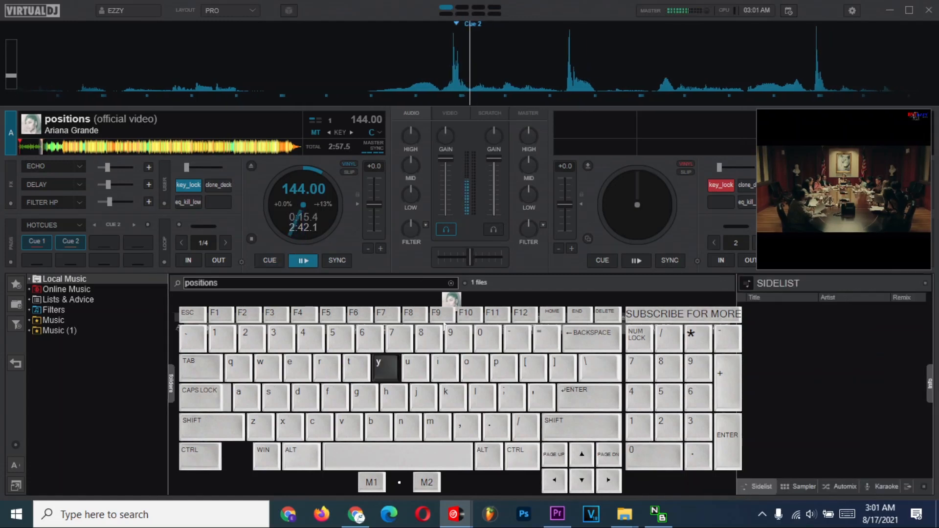